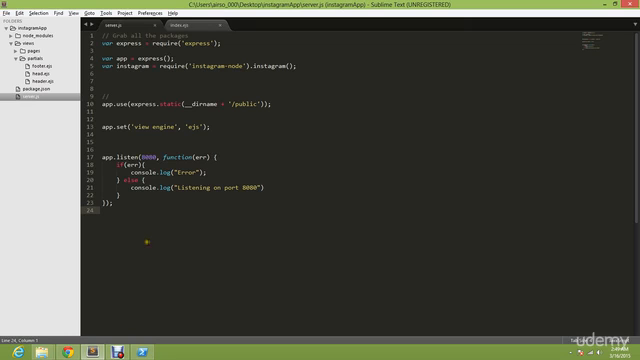
mouse_move(305, 148)
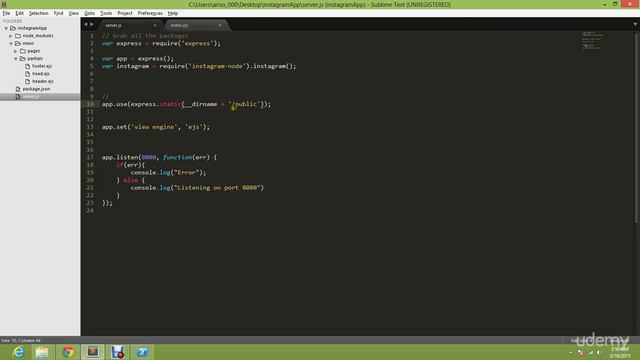
Create and name a new 'public' folder inside the instagramApp project folder in File Explorer.
double_click(250, 104)
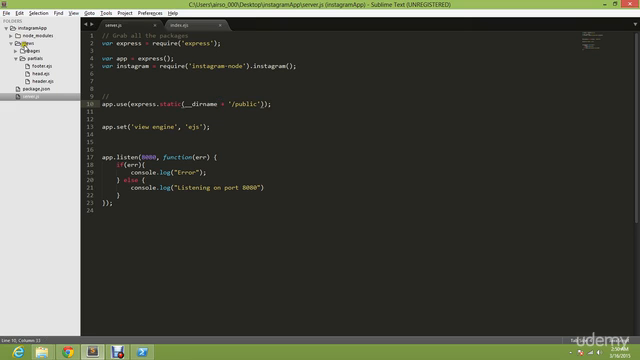
left_click(35, 52)
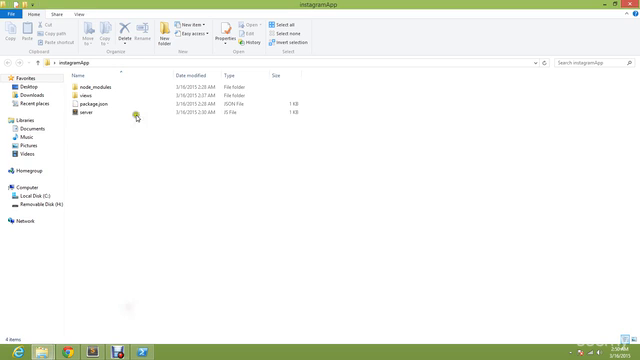
mouse_move(166, 137)
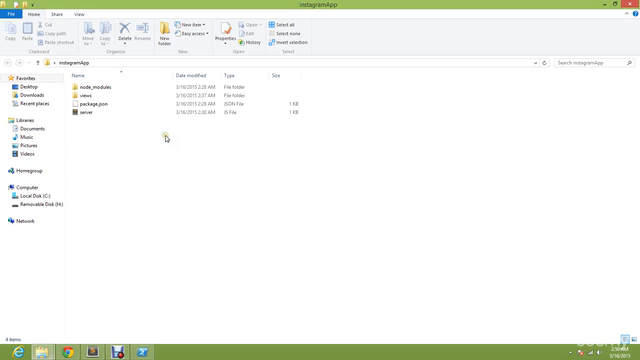
right_click(165, 138)
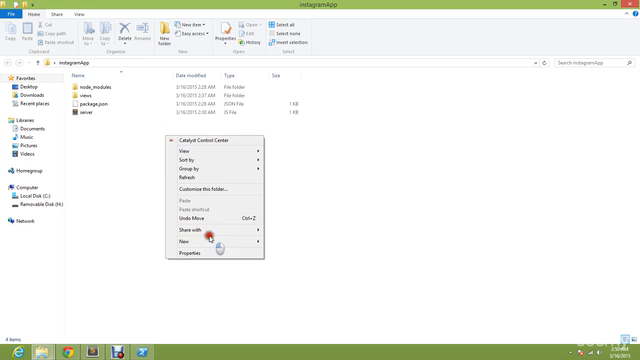
left_click(178, 241)
type("public")
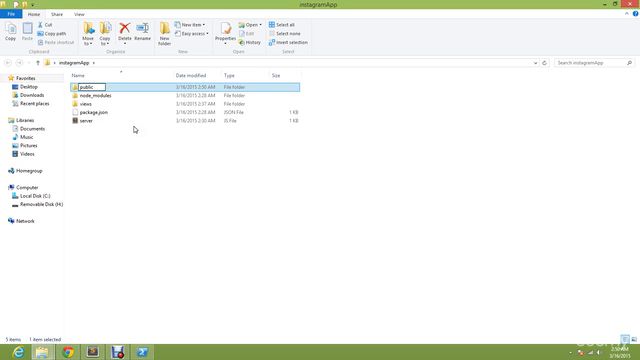
left_click(95, 94)
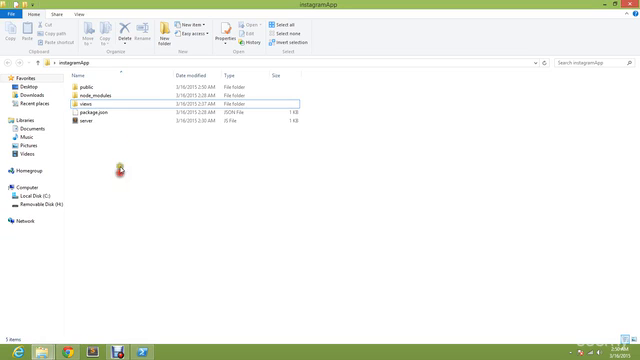
left_click(95, 105)
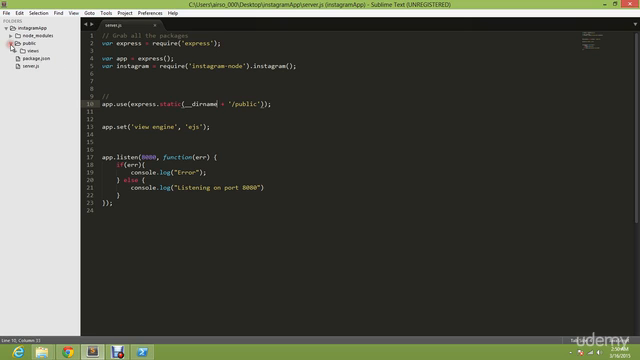
Expand 'public' in the sidebar and add a 'css' folder inside it.
left_click(57, 48)
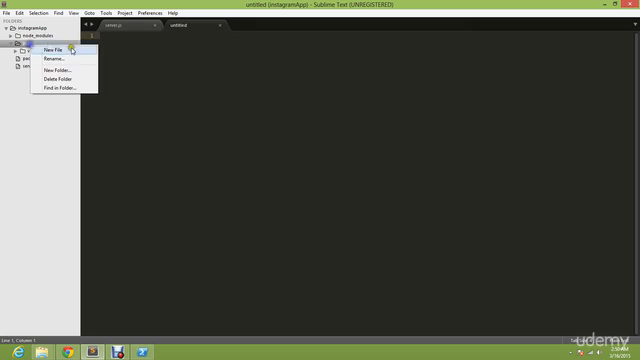
left_click(55, 73)
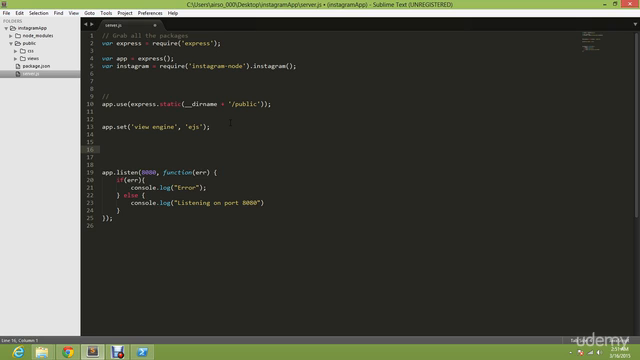
Type an instagram.use({ client_id: '', client_secret: '' }) block in server.js.
type("ins")
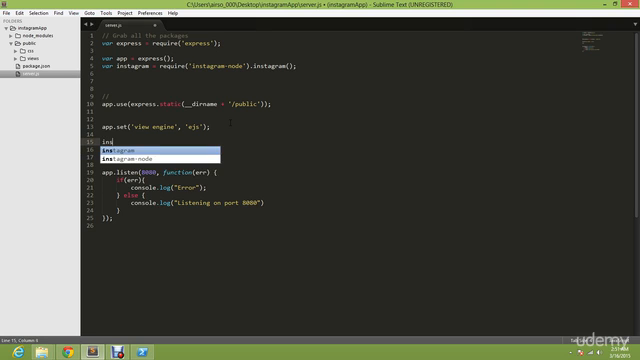
type("tagram")
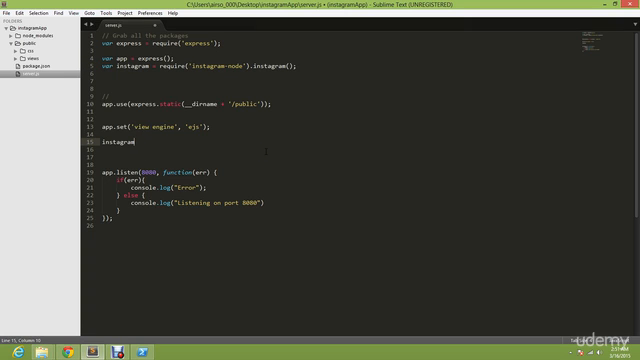
type(".")
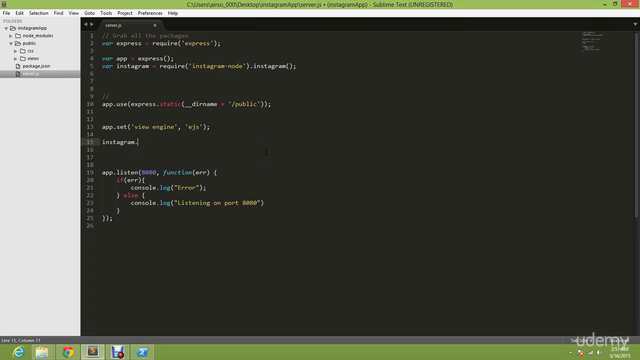
type("use()")
left_click(350, 150)
type("client_id: '")
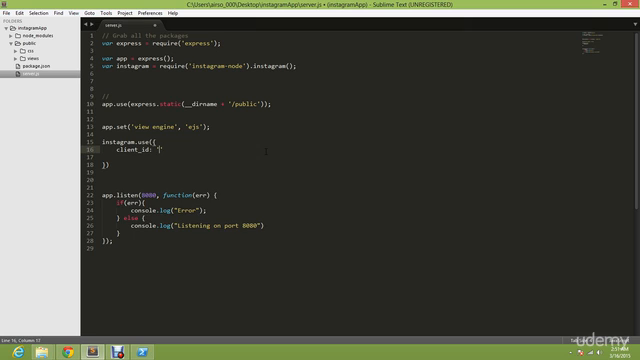
key("enter")
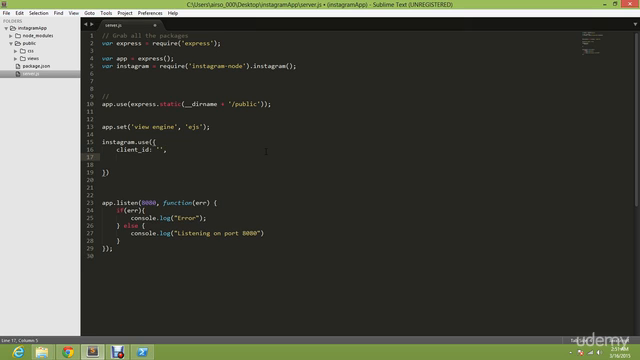
type("client_secret: '")
type("app.get('/")
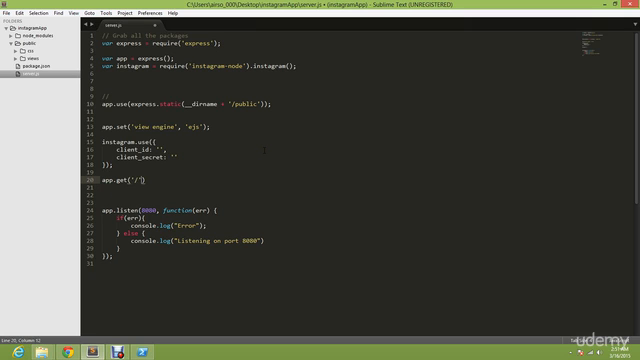
Add an app.get('/', function(req, res) route with a // comment and save.
type(", function(req, res")
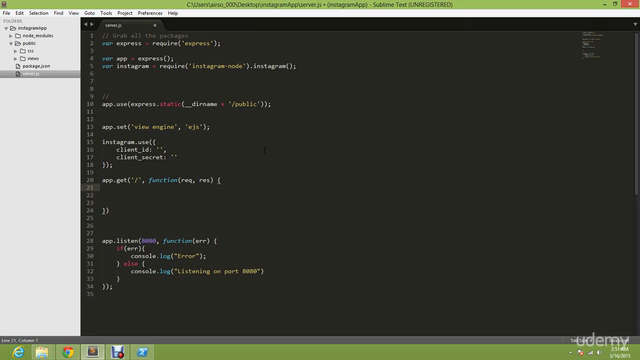
type("//")
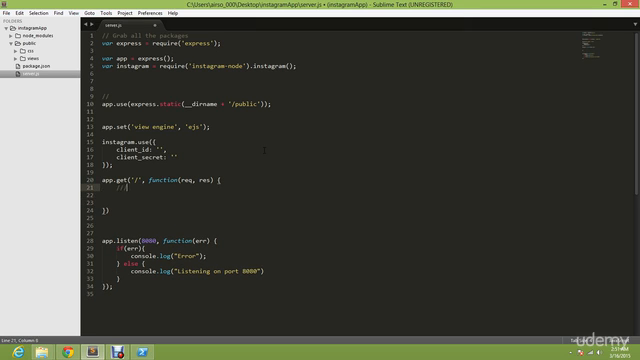
key("ctrl+s")
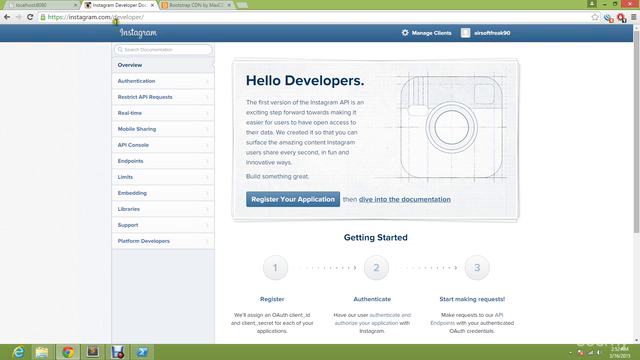
mouse_move(307, 228)
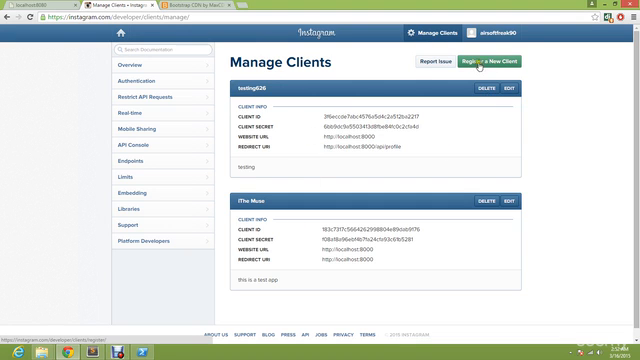
left_click(489, 62)
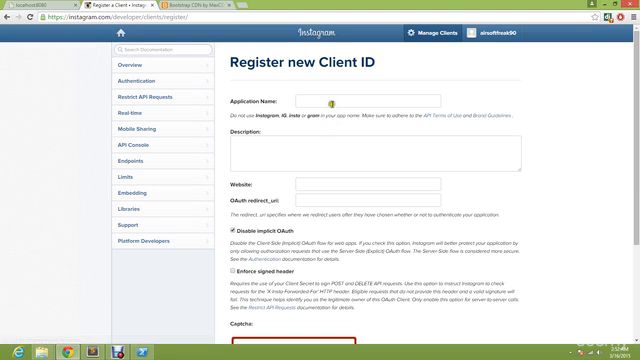
type("mtesting2015")
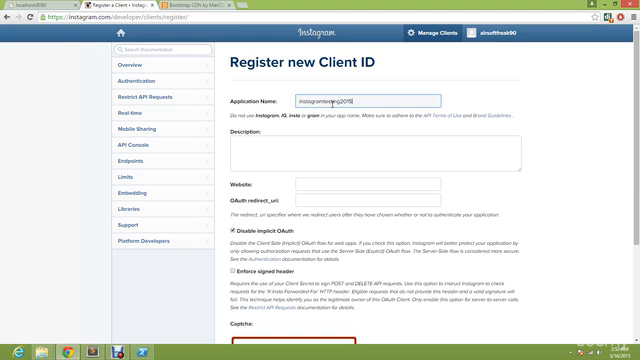
left_click(380, 157)
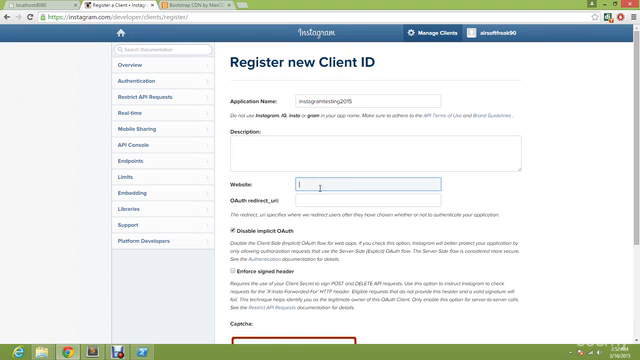
type("http://localhost:8000")
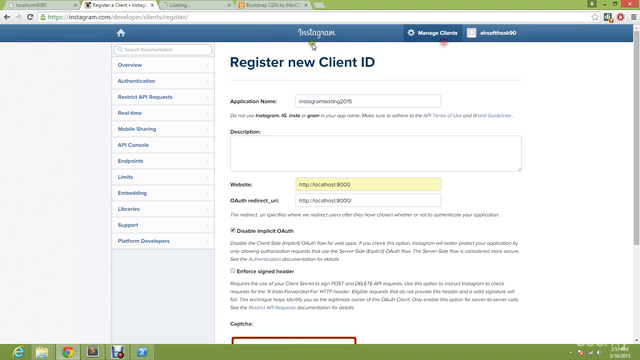
left_click(438, 33)
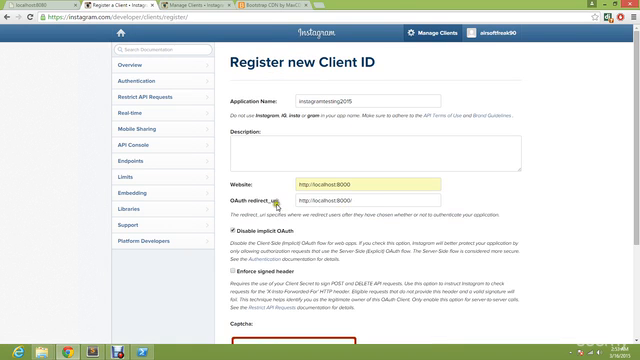
triple_click(350, 188)
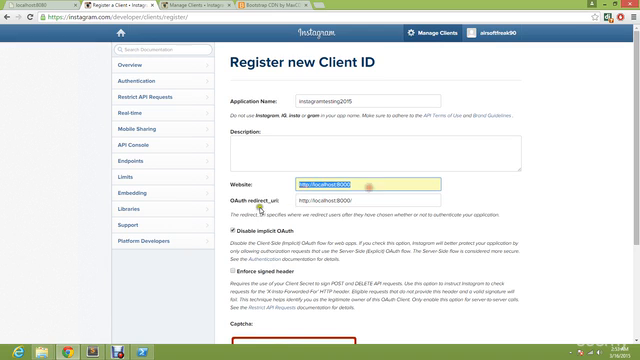
left_click(360, 206)
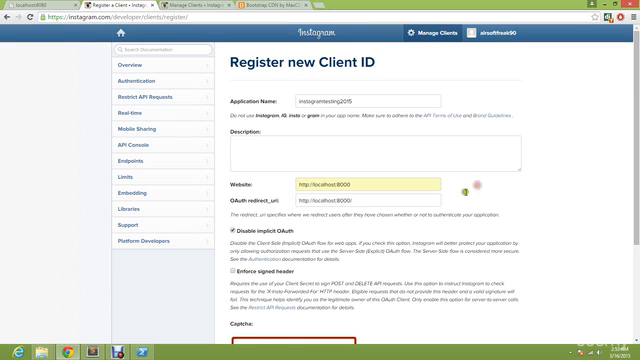
scroll("down", 3)
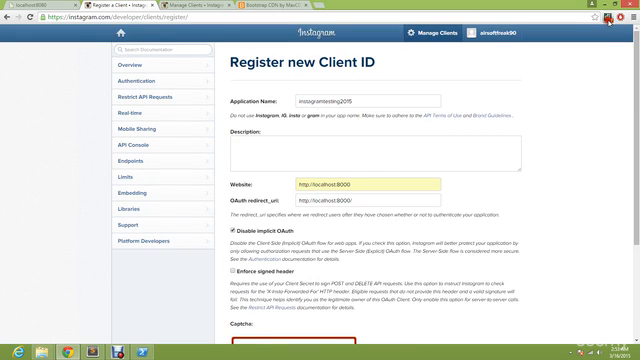
left_click(611, 12)
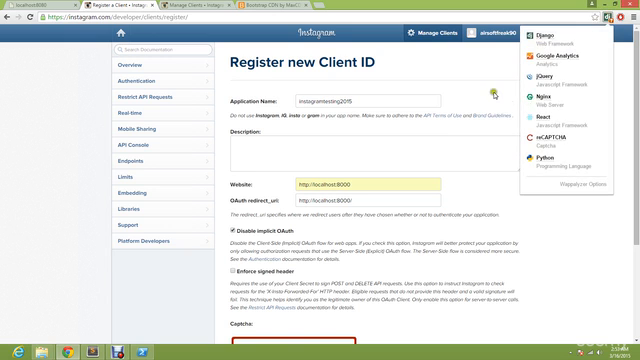
scroll("down", 3)
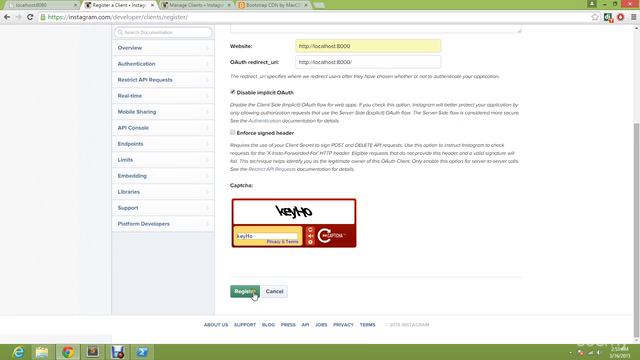
Resubmit the client as testing2016 with description 'testing app' and captcha 'igqlc'.
left_click(243, 291)
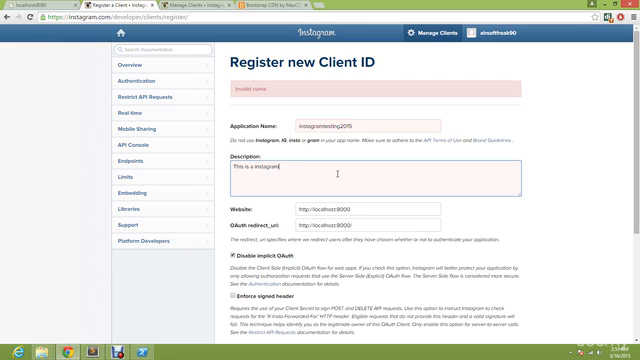
type("testing app")
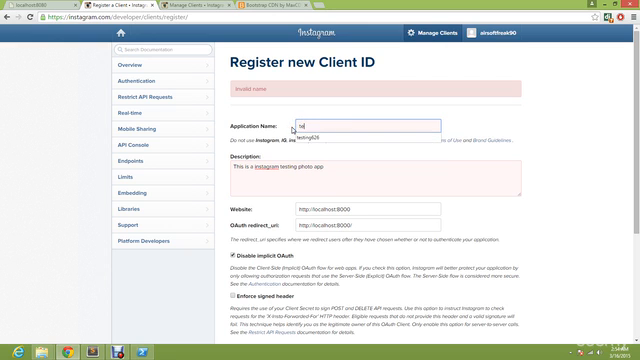
type("testing2016")
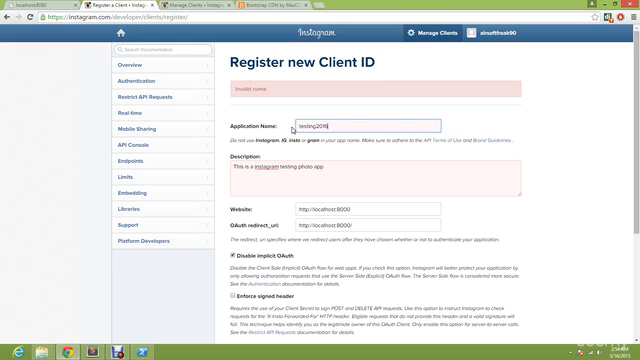
scroll("down", 3)
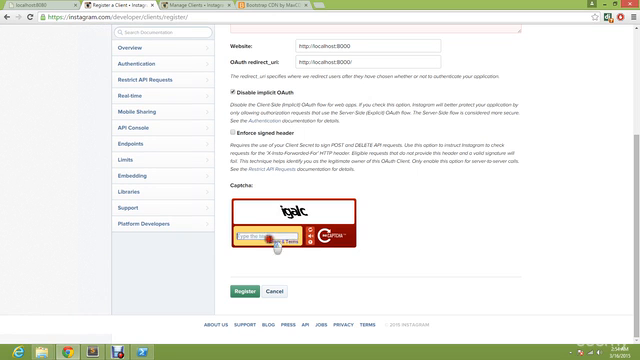
type("igqlc")
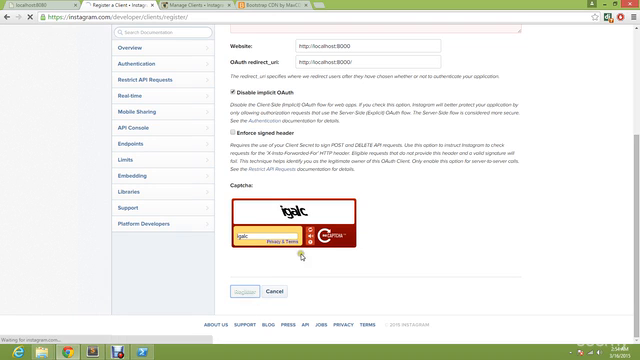
left_click(238, 291)
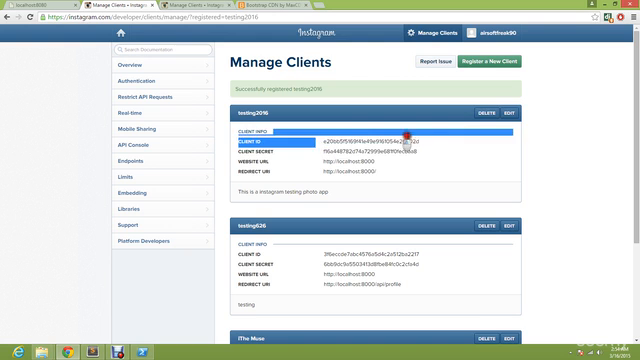
Select the testing2016 client ID to copy it.
double_click(380, 135)
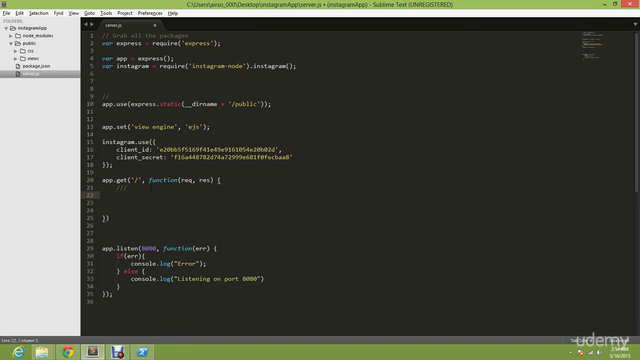
Type instagram.media_popular(function(err, medias, remaining, limit) inside the / route handler.
type("instagram.media_po")
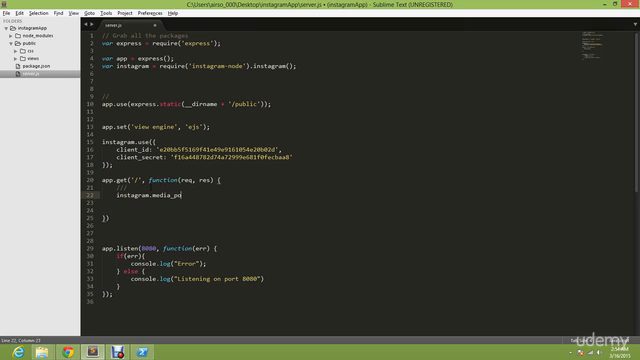
type("pular")
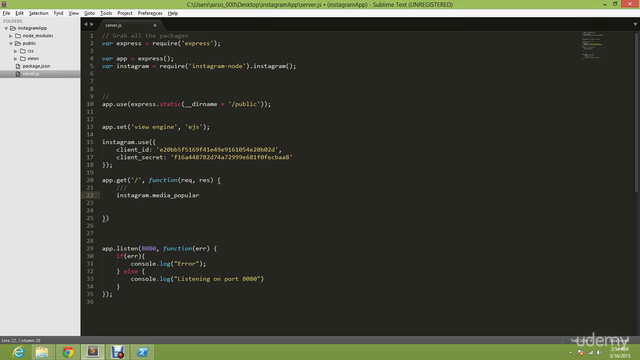
type("()")
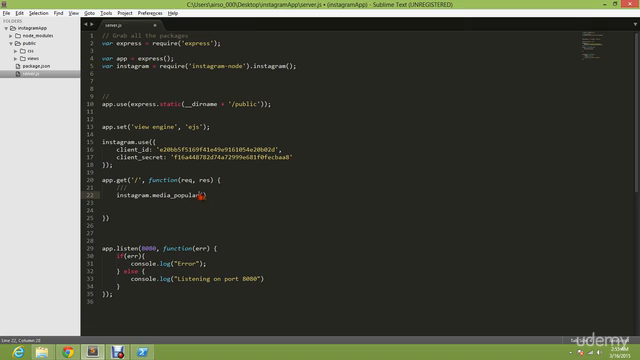
double_click(170, 196)
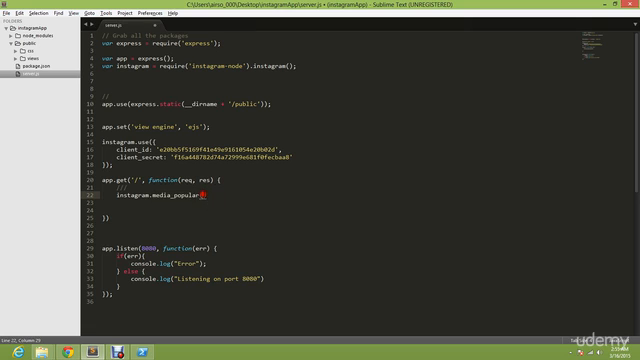
type("(function(err, medias, remaining,")
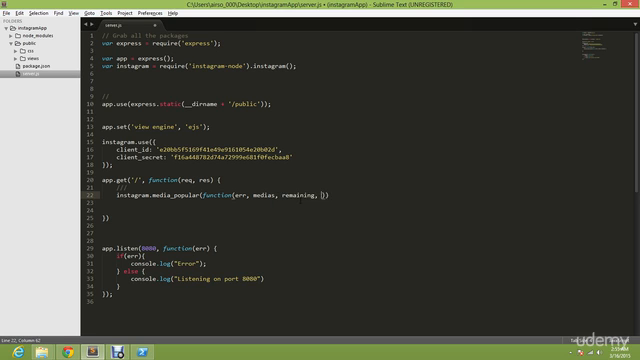
type("limit")
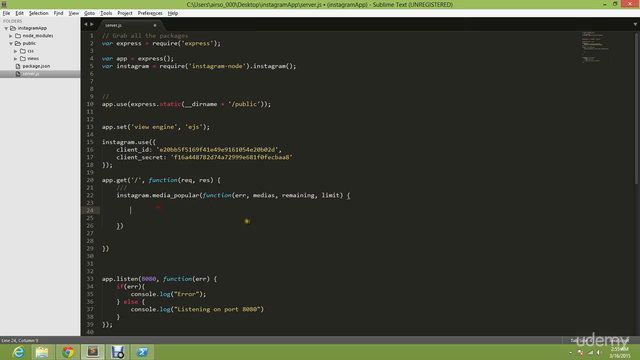
Add res.render('pages/index', { grams: medias }) to the callback, close braces and save server.js.
type("res.")
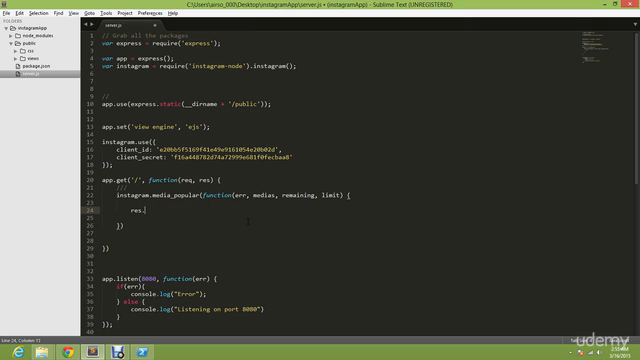
type("render()")
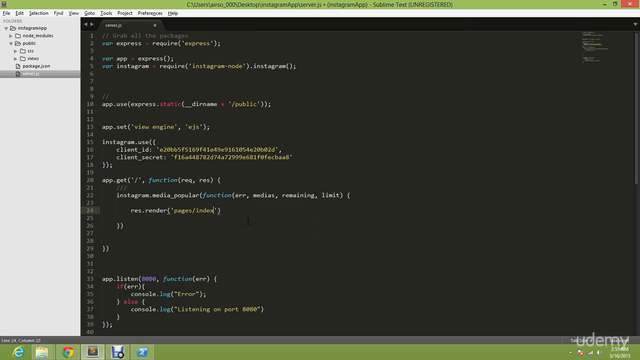
type(",")
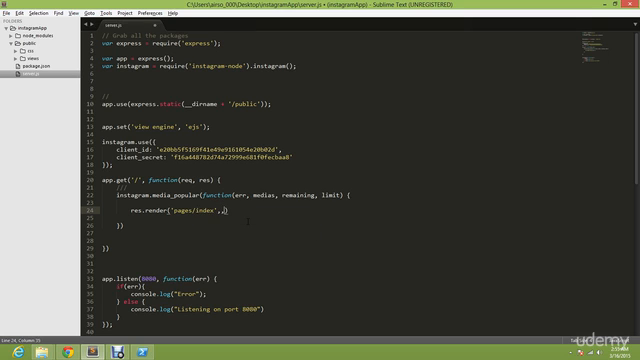
type("d")
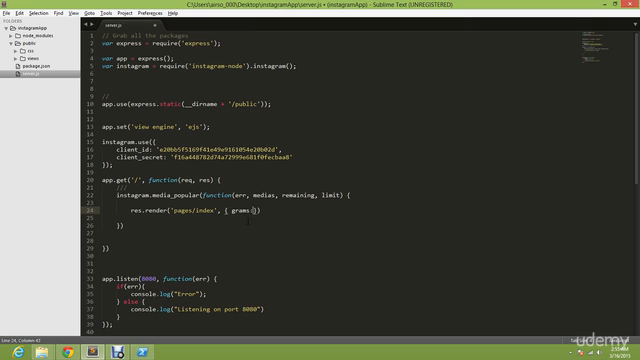
type("index")
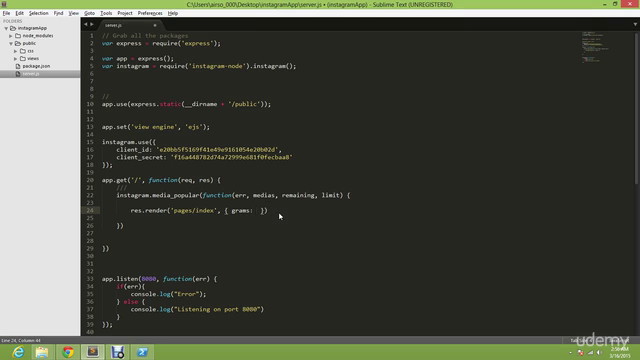
type("medias")
left_click(249, 248)
type(";")
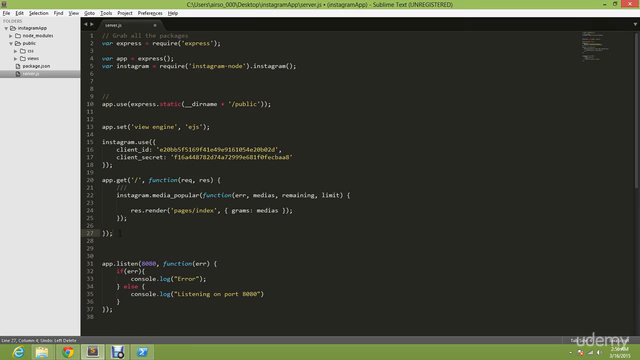
key("ctrl+s")
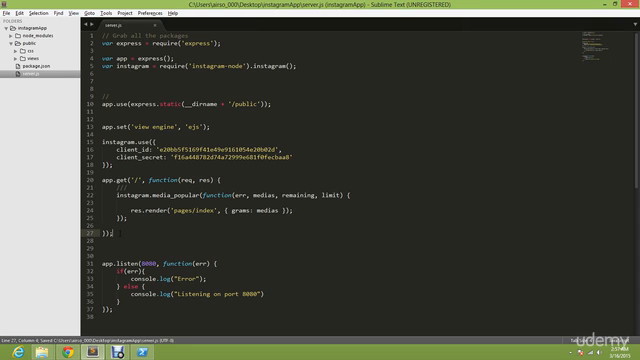